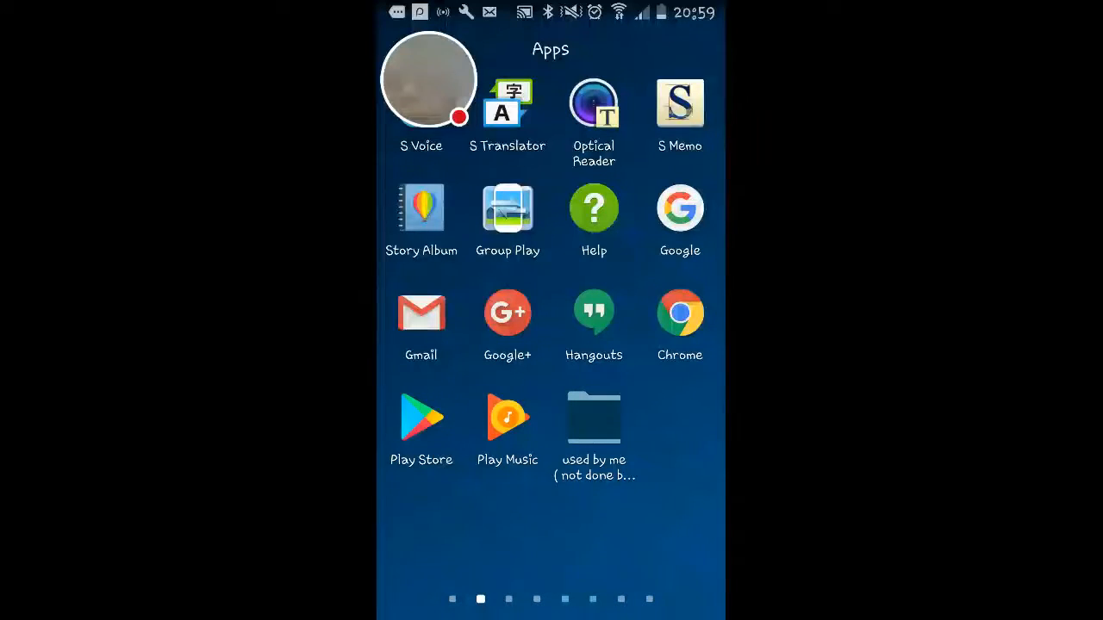
Launch S Memo from the Apps drawer to start a blank memo
{"action": "left_click", "coordinate": [680, 104]}
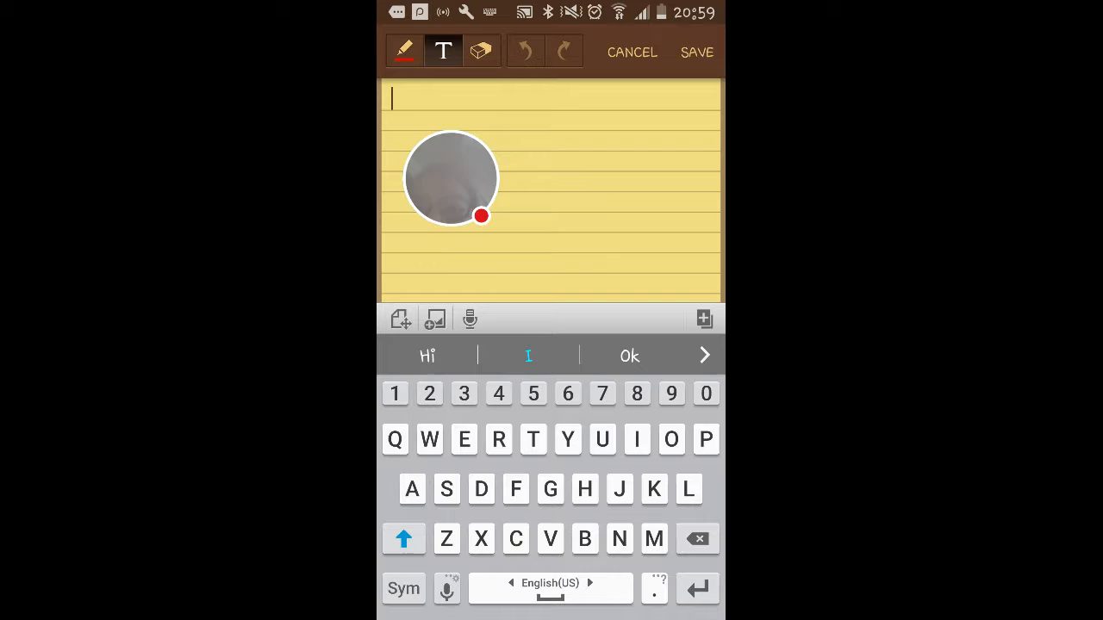
Swipe out of the empty S Memo to the Hellopet home screen page
{"action": "left_click_drag", "start_coordinate": [448, 179], "coordinate": [427, 51]}
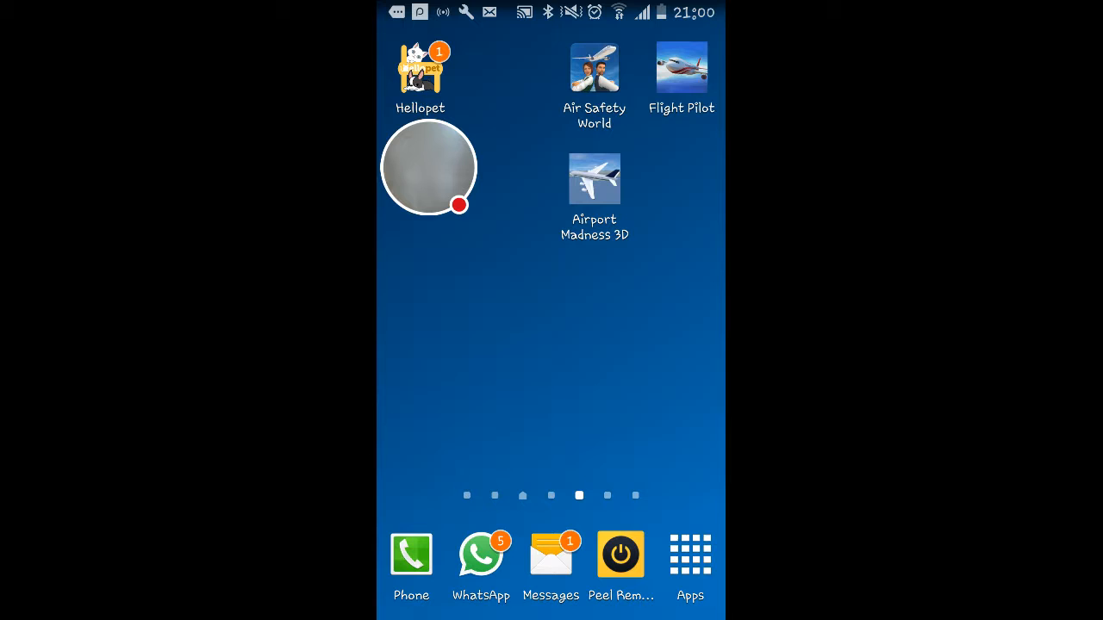
Launch Hellopet to reach Pet Park, listing Munchkin and Boston Terrier
{"action": "left_click", "coordinate": [421, 67]}
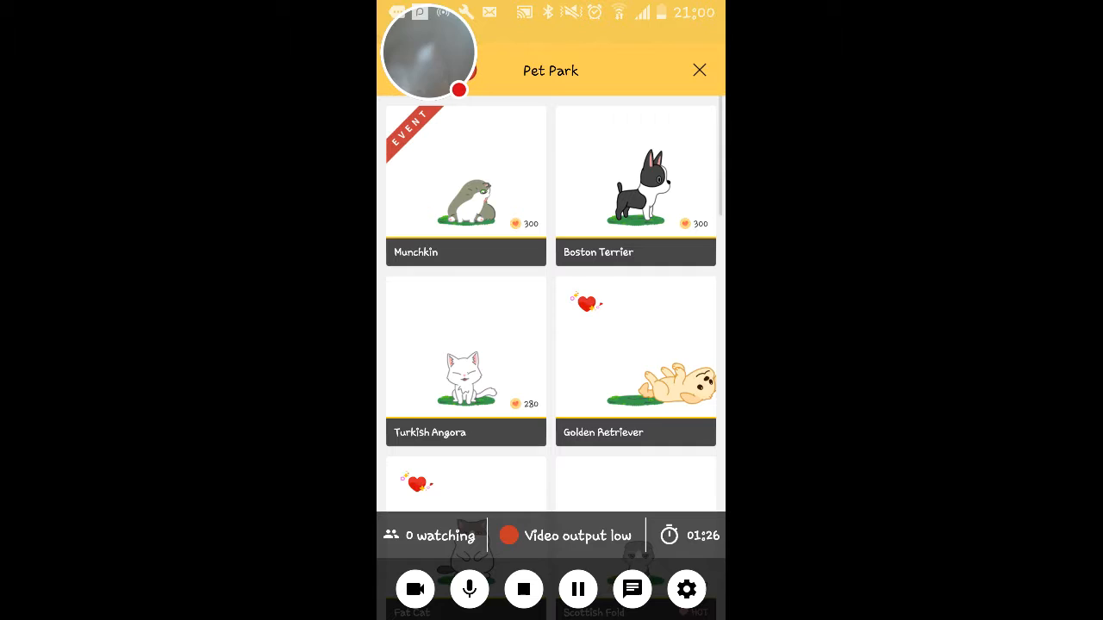
{"action": "scroll", "scroll_direction": "down", "scroll_amount": 3}
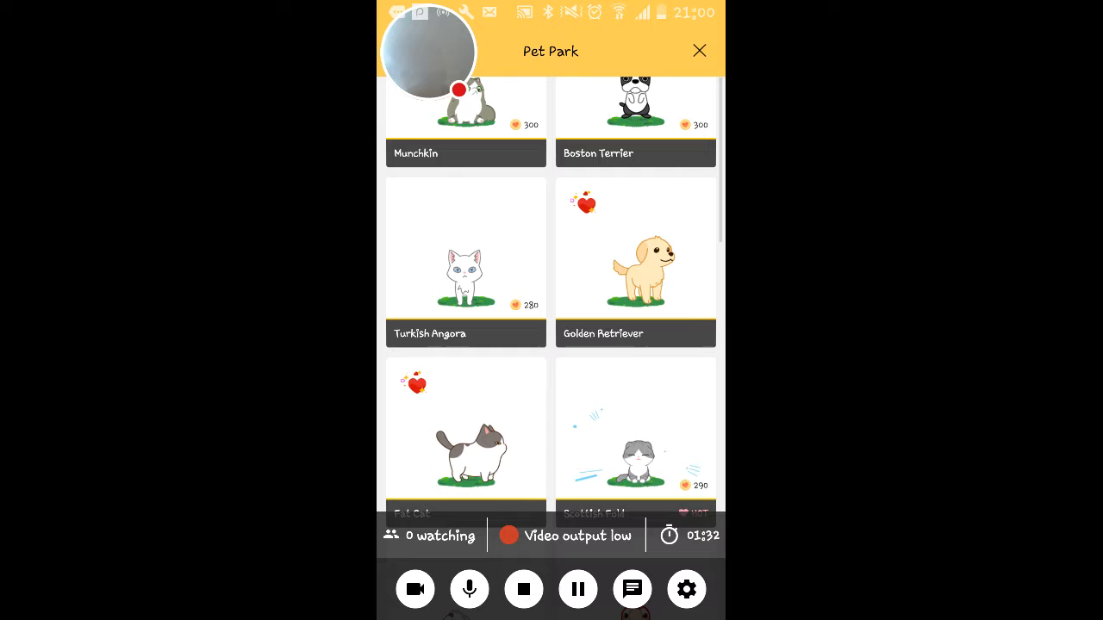
{"action": "scroll", "scroll_direction": "down", "scroll_amount": 3}
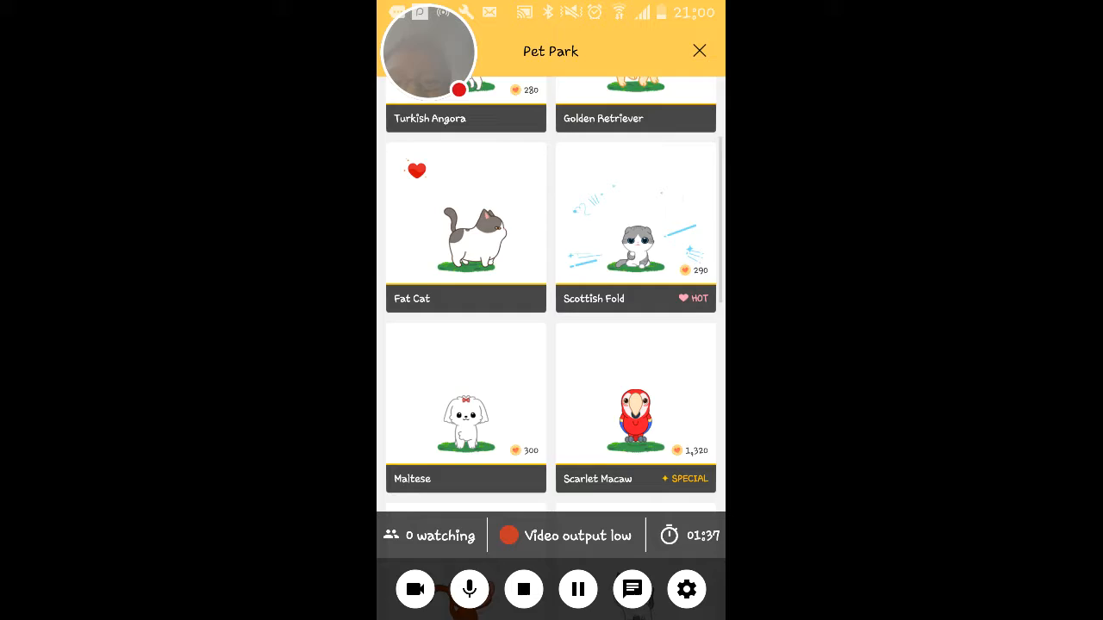
{"action": "scroll", "scroll_direction": "down", "scroll_amount": 3}
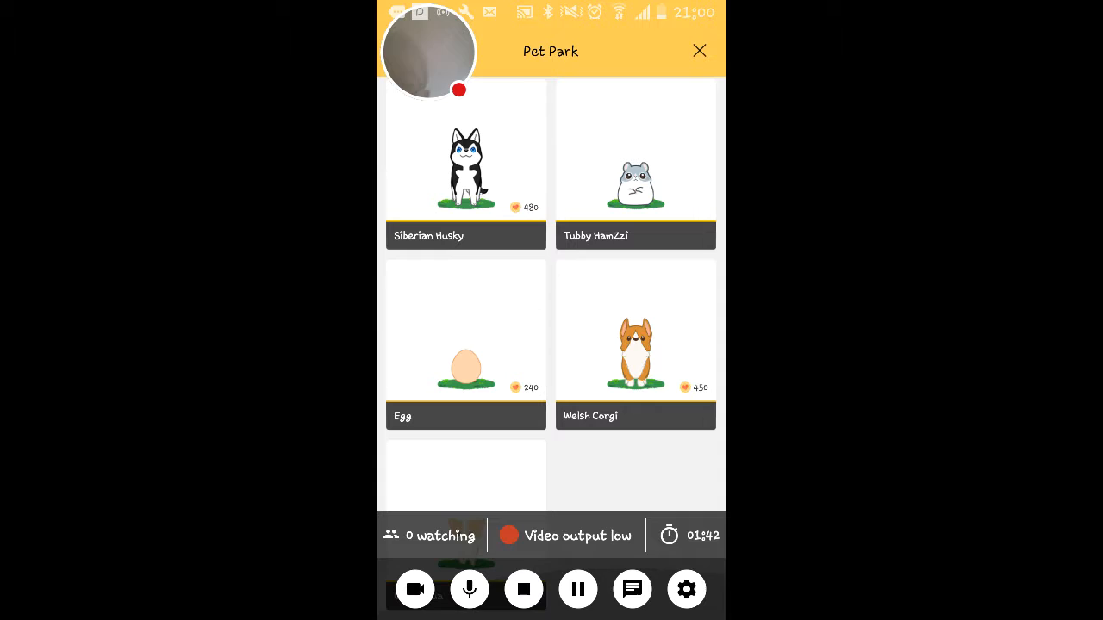
{"action": "scroll", "scroll_direction": "down", "scroll_amount": 3}
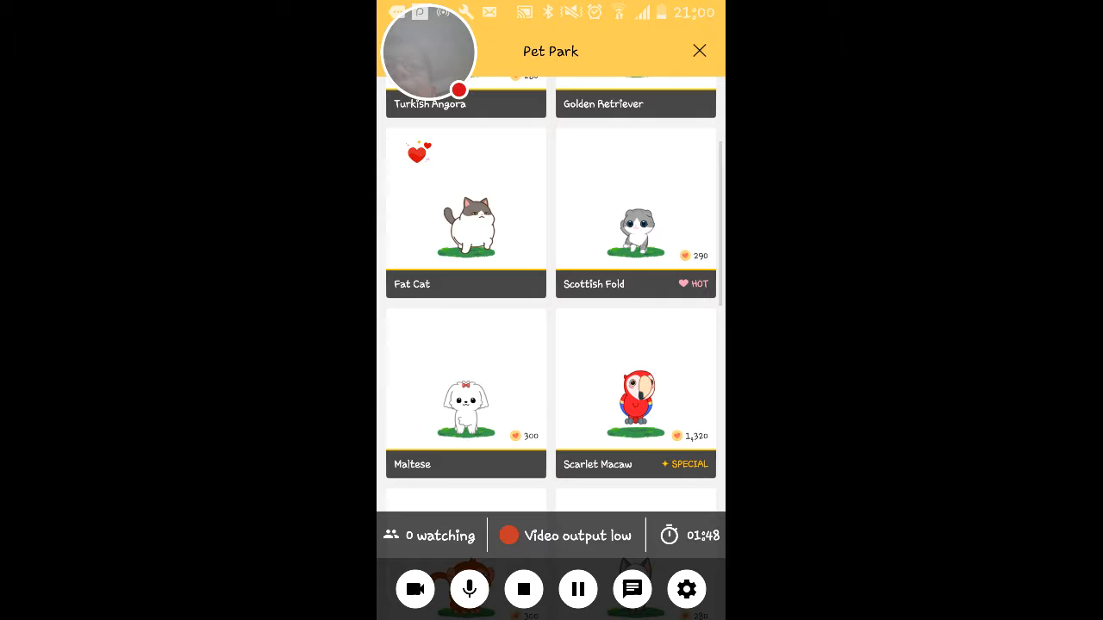
Close the Pet Park list with the top-right X to view My Room
{"action": "left_click", "coordinate": [699, 50]}
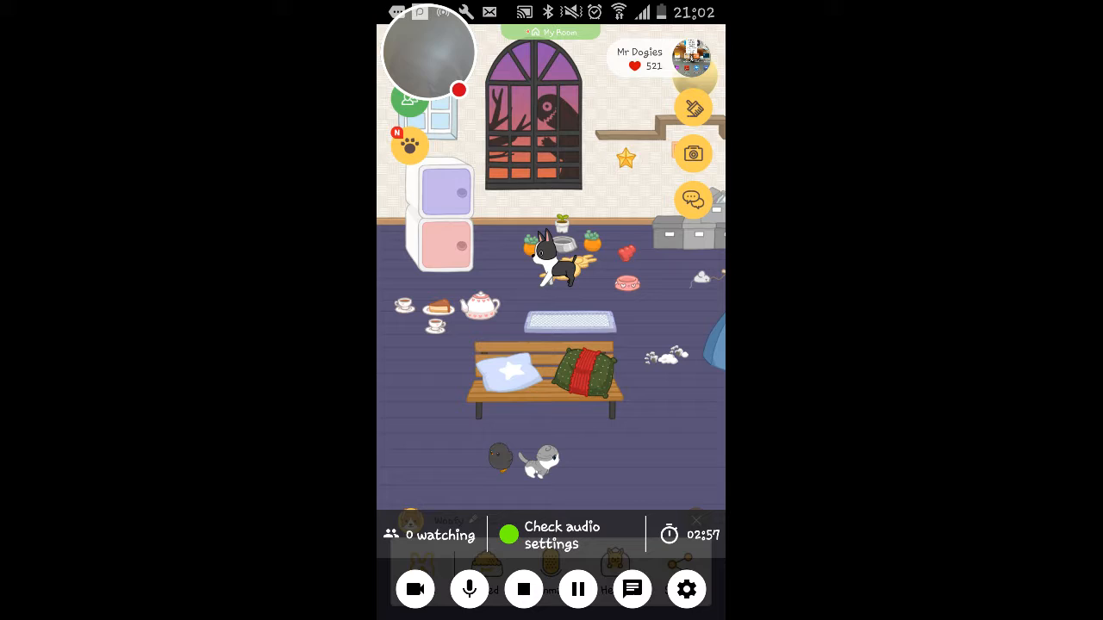
Spin the Pet Spin wheel, decline the no-tickets prompt, and exit to Daily Check-In
{"action": "left_click", "coordinate": [410, 144]}
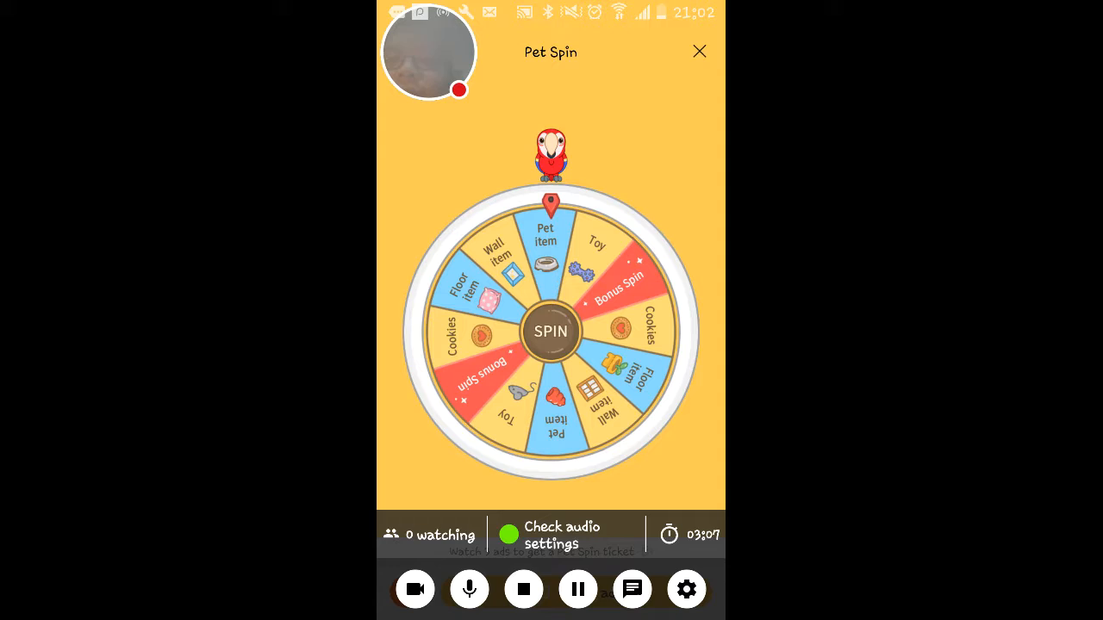
{"action": "left_click", "coordinate": [550, 332]}
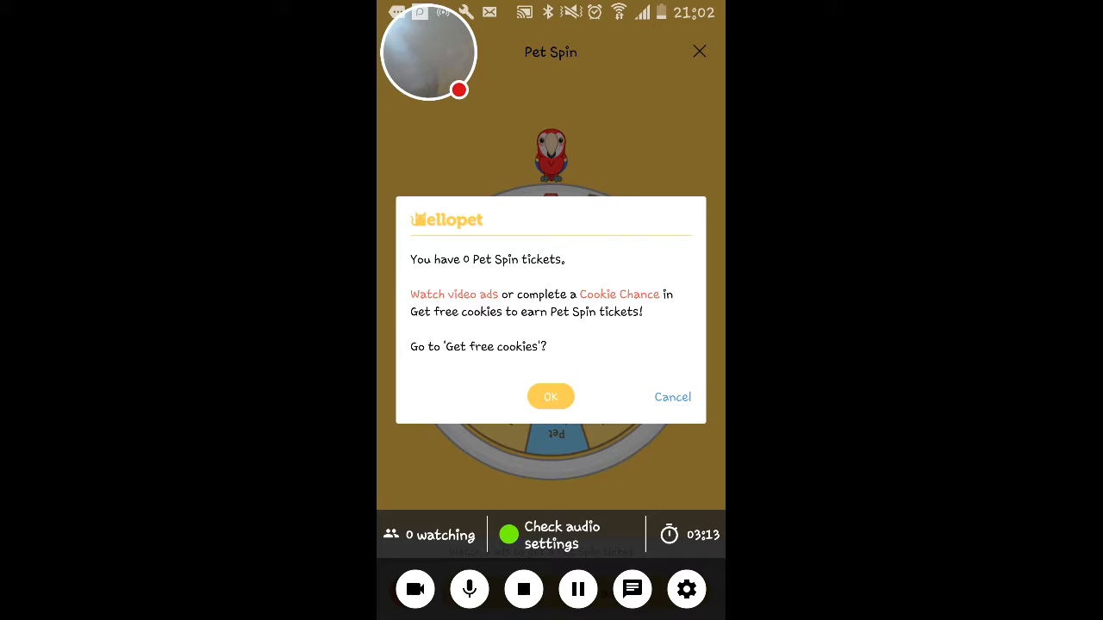
{"action": "left_click", "coordinate": [672, 397]}
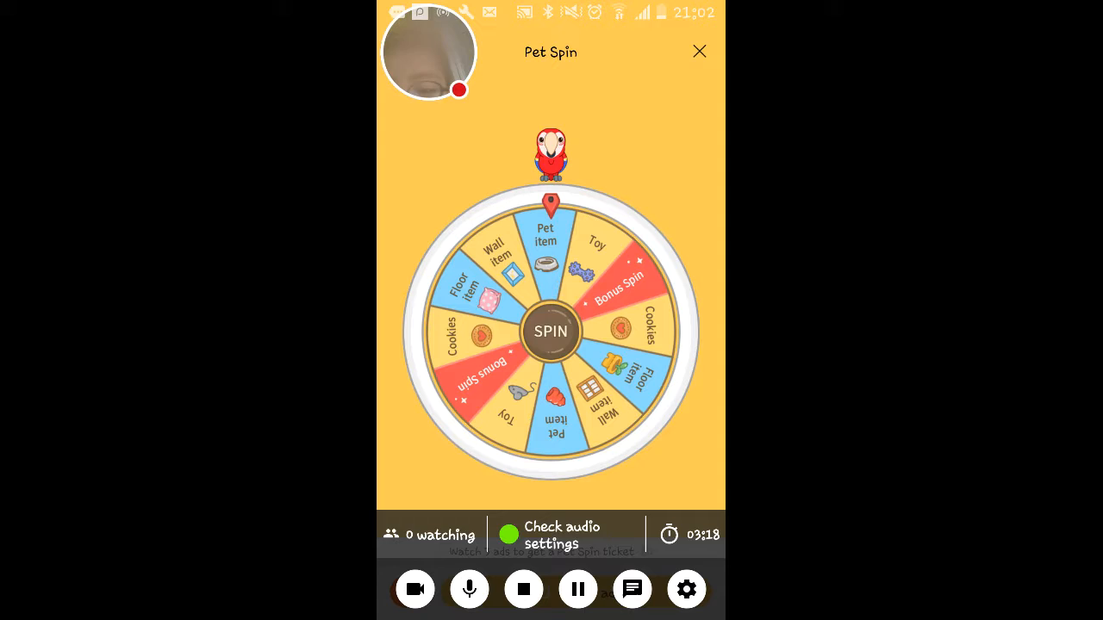
{"action": "left_click", "coordinate": [698, 50]}
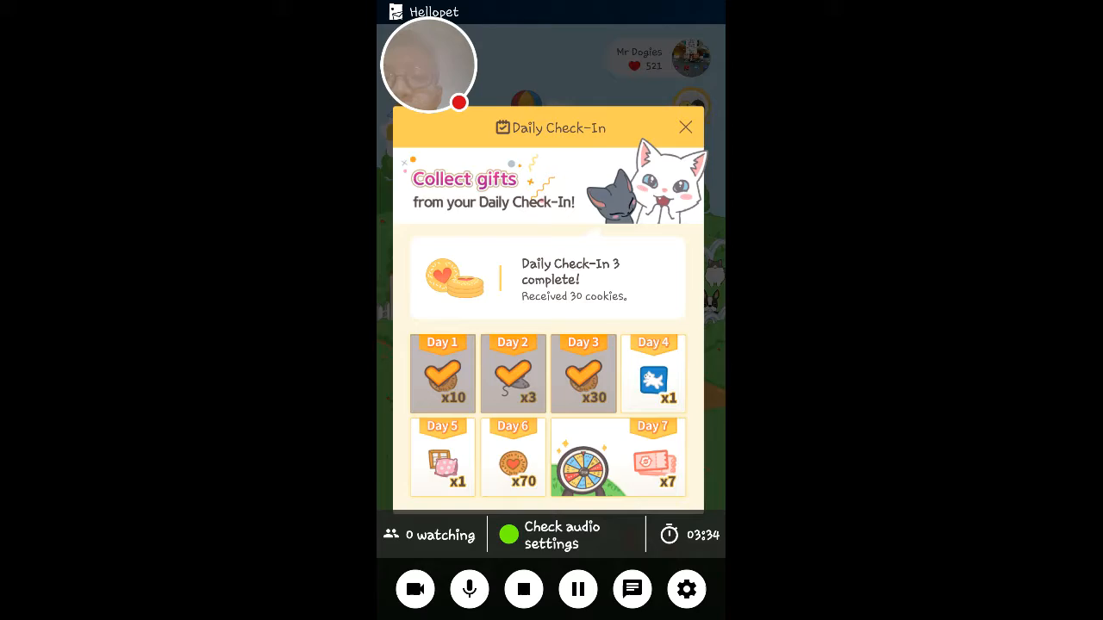
Dismiss the Daily Check-In gifts and scroll through the community posts
{"action": "left_click", "coordinate": [685, 126]}
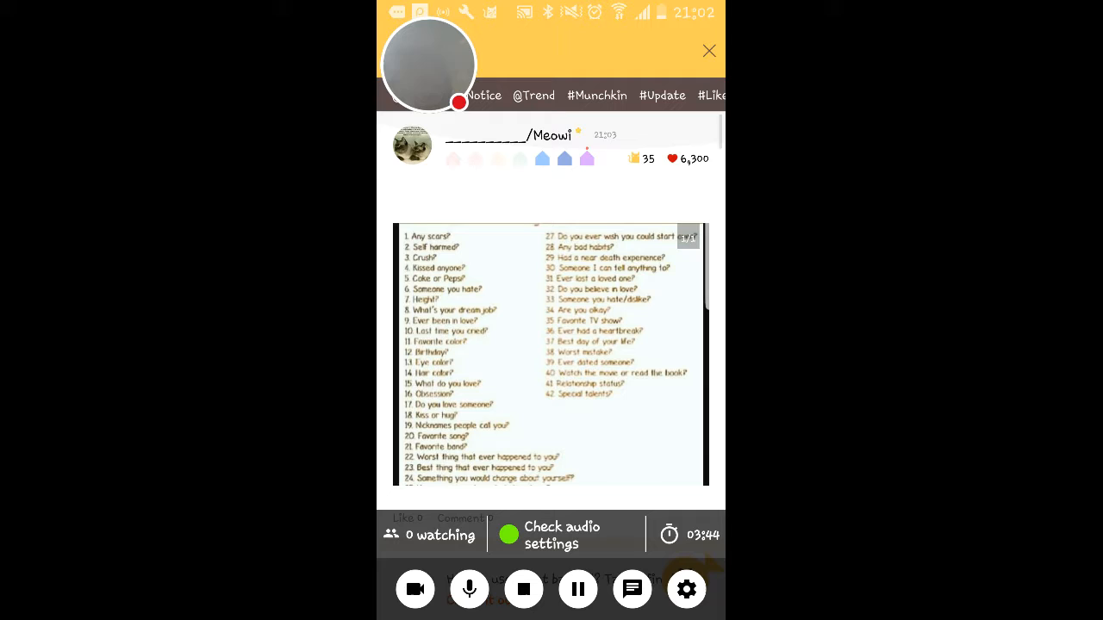
{"action": "scroll", "scroll_direction": "down", "scroll_amount": 3}
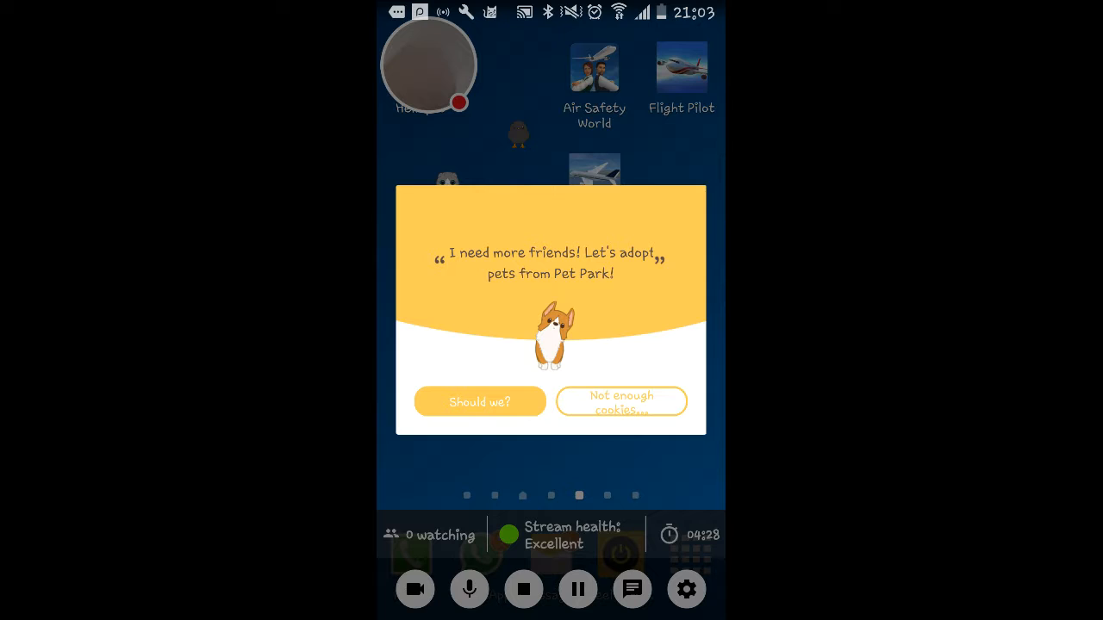
Dismiss the Pet Park adoption prompt and swipe to the next home screen page
{"action": "left_click", "coordinate": [620, 402]}
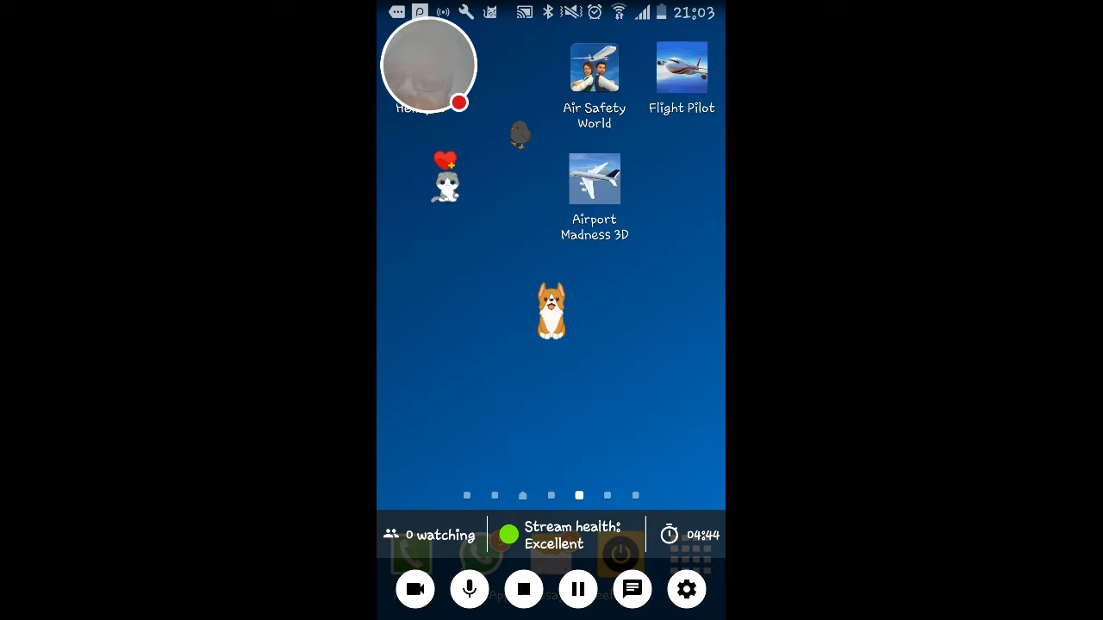
{"action": "scroll", "scroll_direction": "left", "scroll_amount": 3}
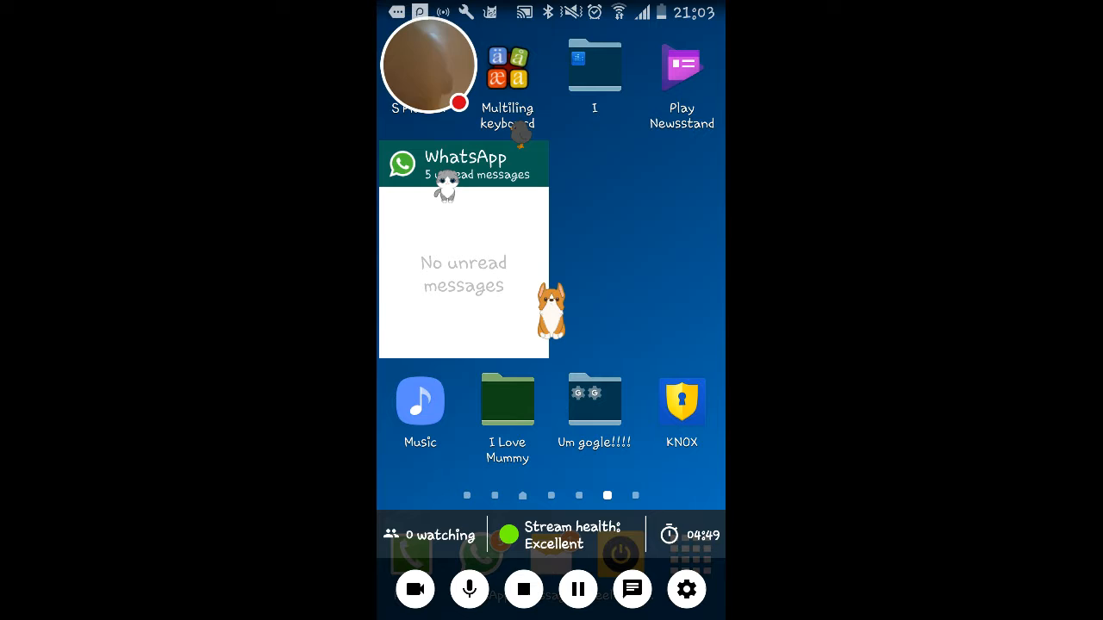